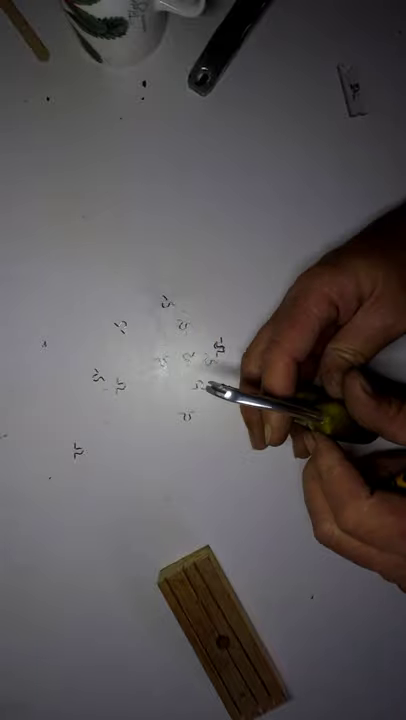
mouse_move(300, 420)
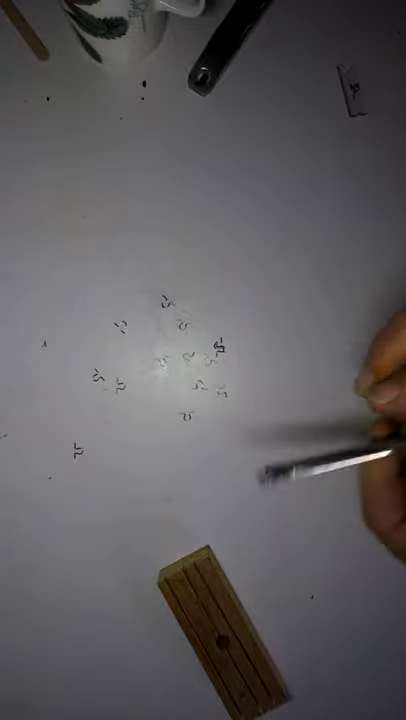